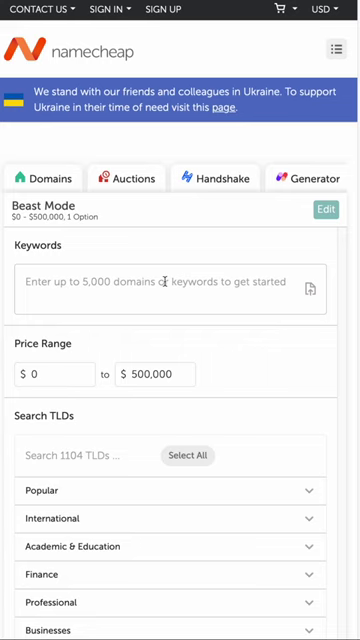
Step: Scroll down to the Search TLDs section with the Popular category expanded
scroll(down, 3)
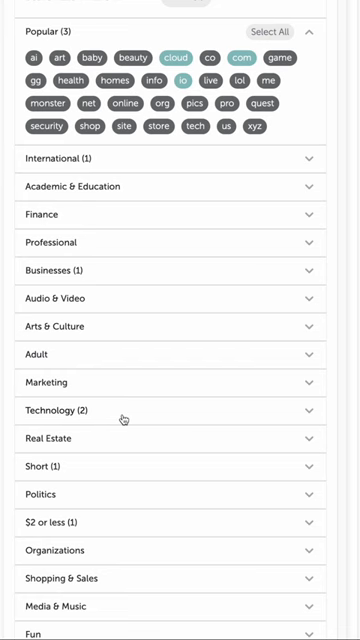
Step: Scroll down to the Transform, Options and Append Prefix/Suffix sections above Generate
scroll(down, 3)
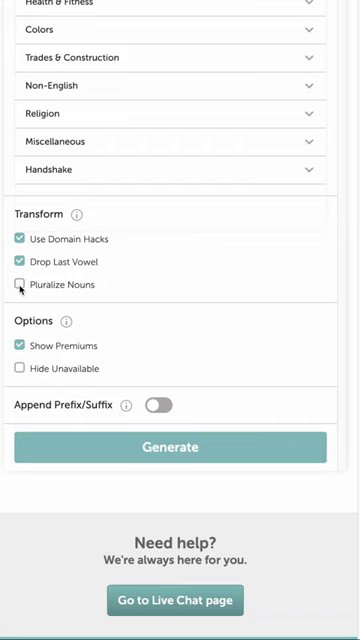
Step: Enable Pluralize Nouns and switch on Append Prefix/Suffix with the default prefixes and suffixes
click(156, 404)
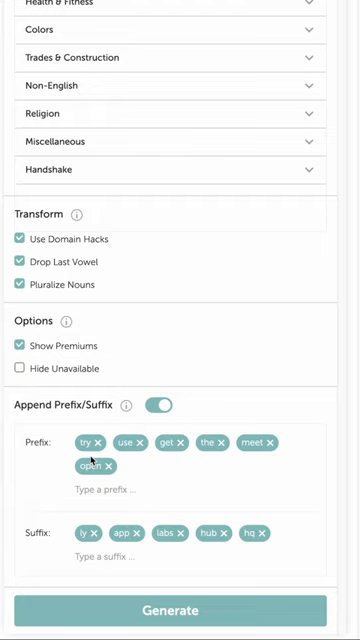
click(84, 490)
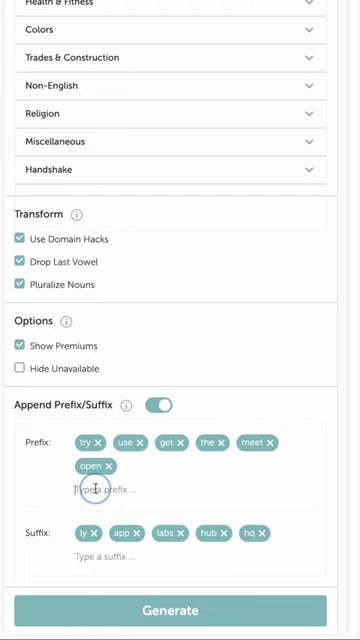
Step: Hide premium and unavailable domains, then generate results such as trylegend.io and uselegends.io
click(20, 344)
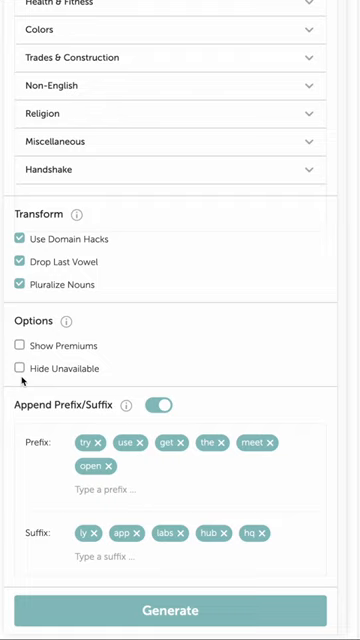
click(20, 368)
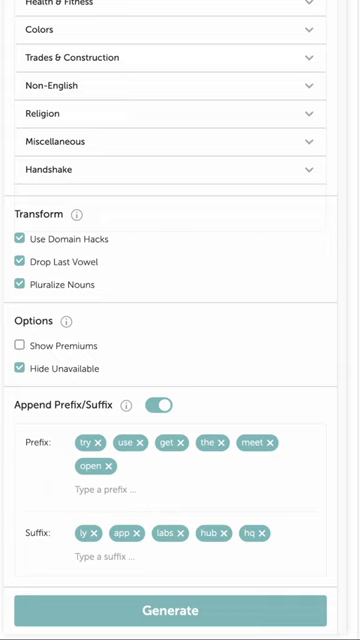
click(180, 610)
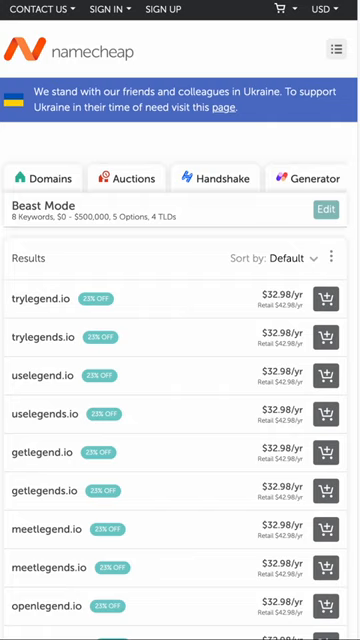